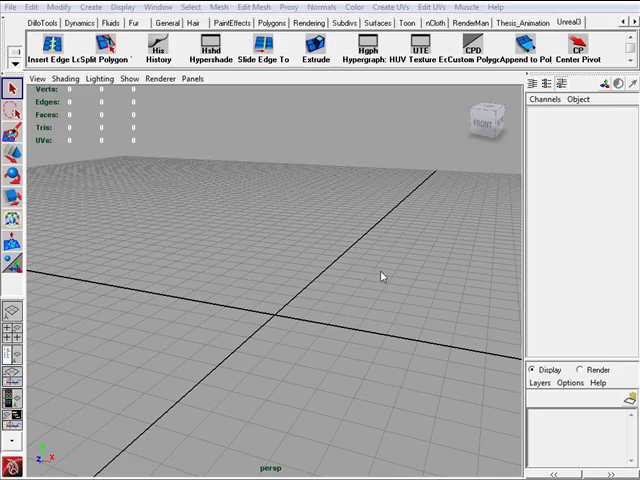
mouse_move(374, 274)
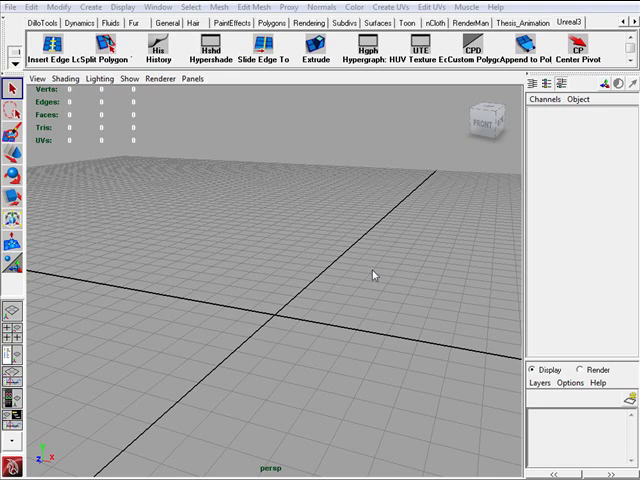
mouse_move(331, 219)
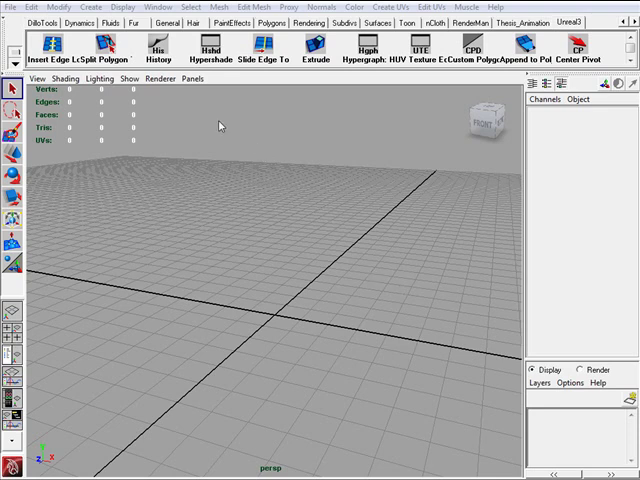
mouse_move(94, 18)
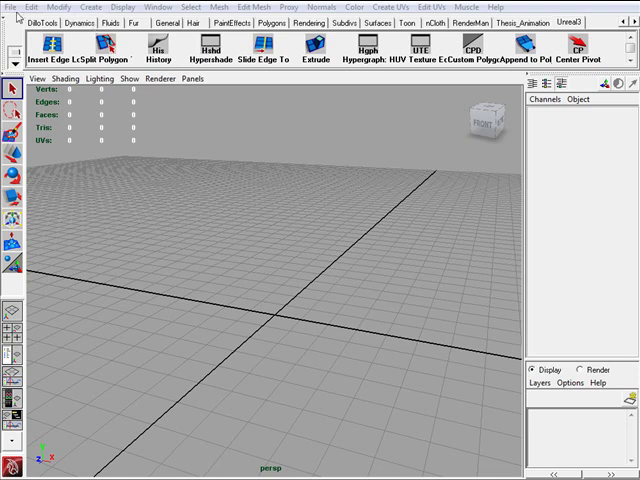
- Create and accept a new Maya project named ChampagneBar
left_click(10, 7)
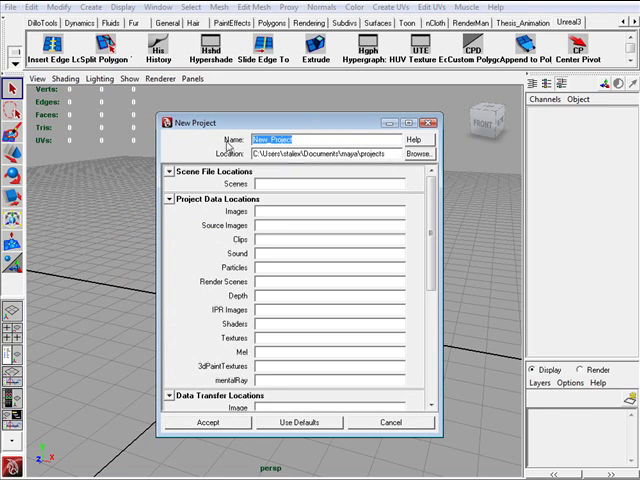
type("CH")
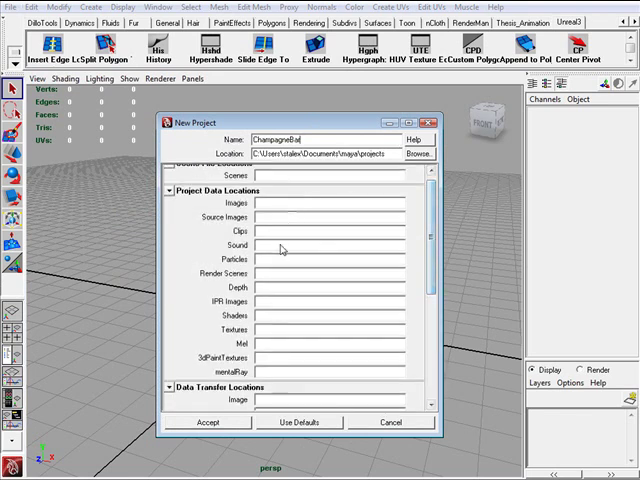
left_click(299, 422)
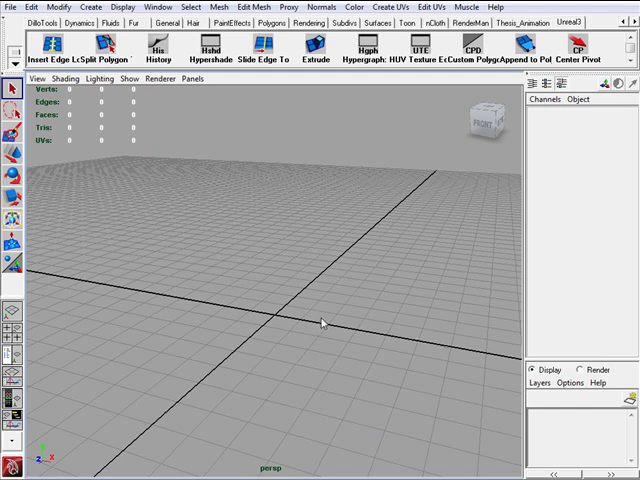
mouse_move(280, 270)
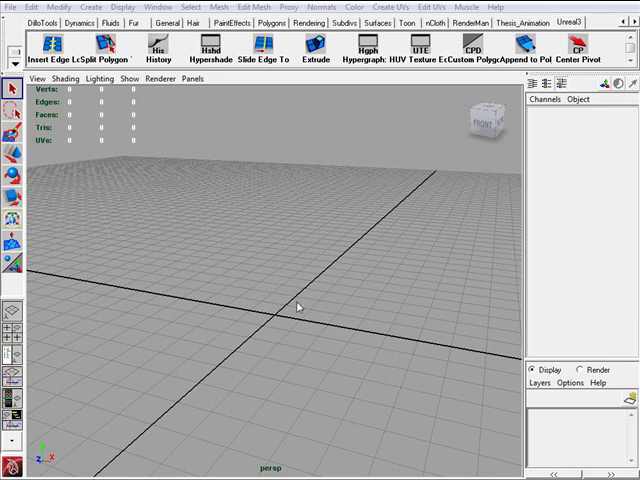
mouse_move(242, 177)
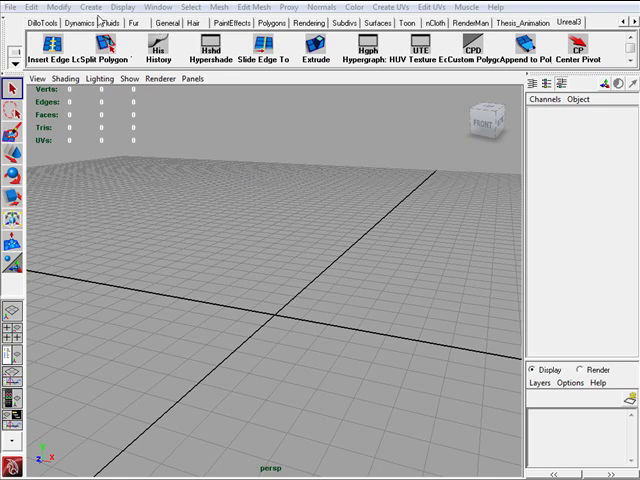
- In Preferences > Settings, set Linear working units to foot
left_click(140, 8)
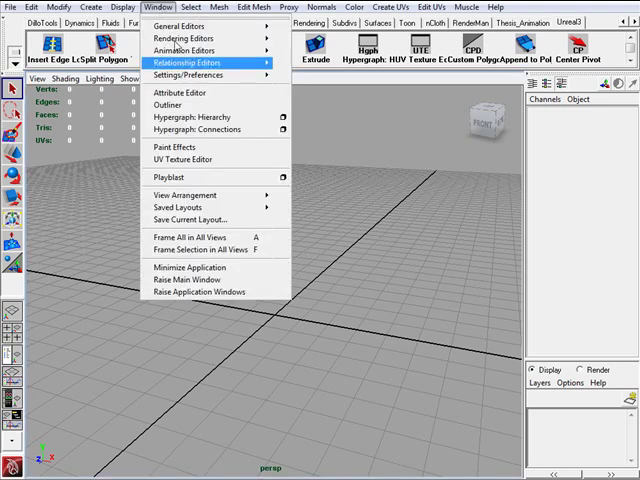
mouse_move(215, 75)
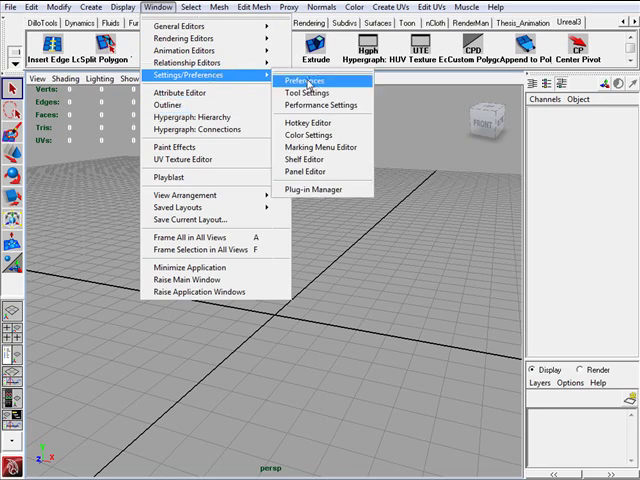
left_click(311, 82)
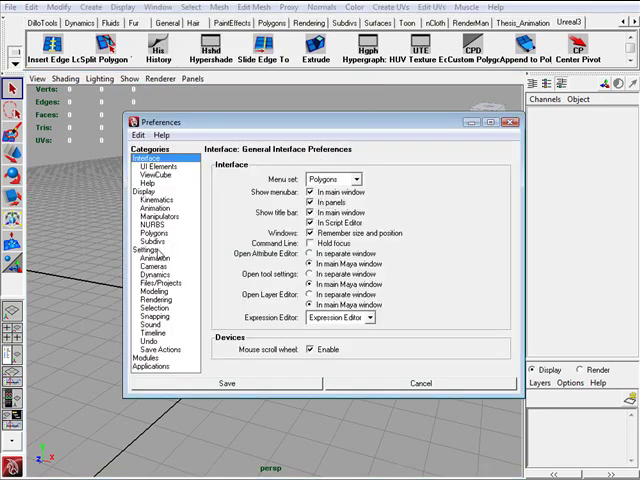
left_click(142, 241)
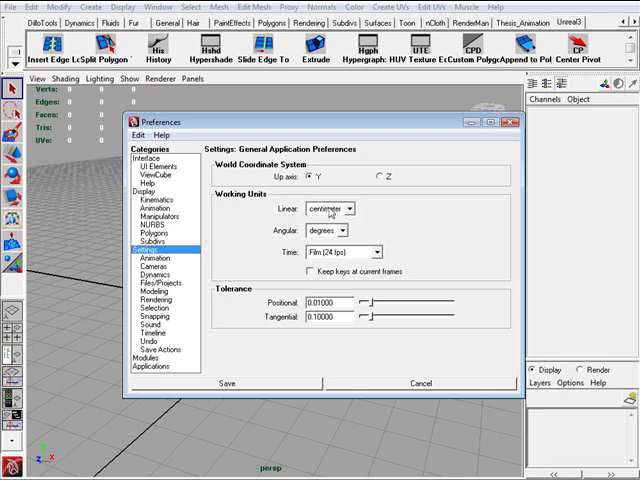
left_click(340, 208)
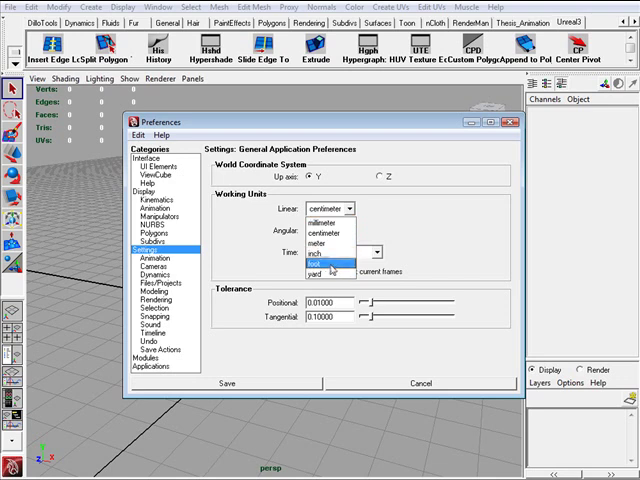
left_click(318, 262)
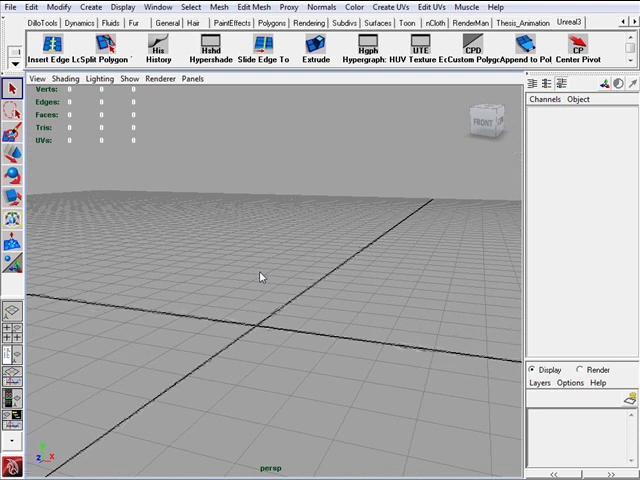
mouse_move(263, 258)
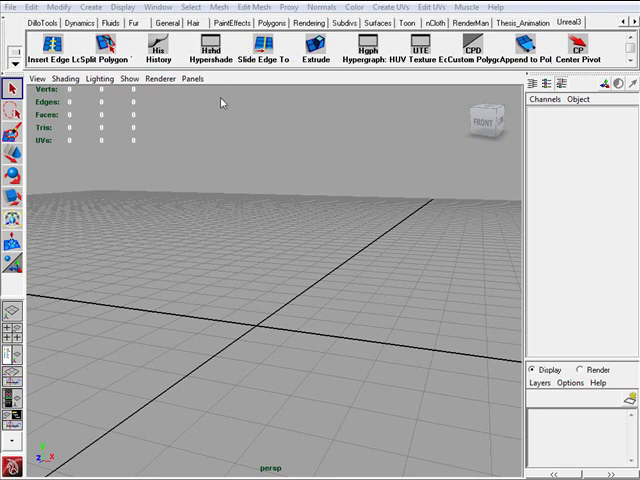
mouse_move(518, 120)
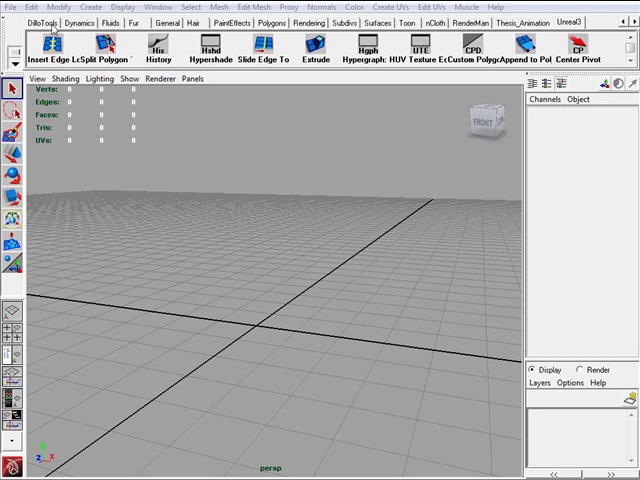
mouse_move(620, 48)
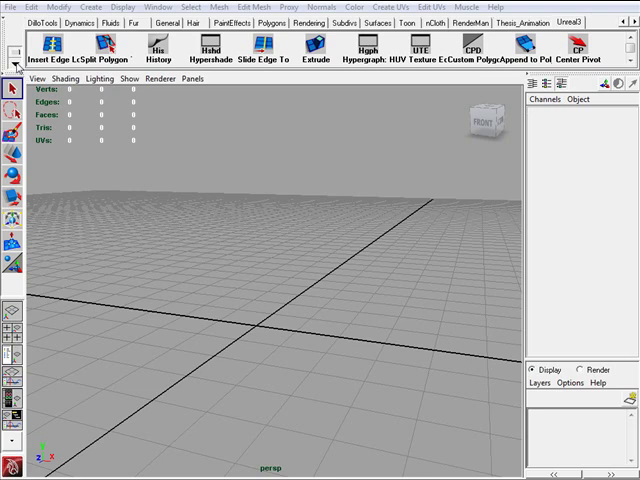
mouse_move(13, 72)
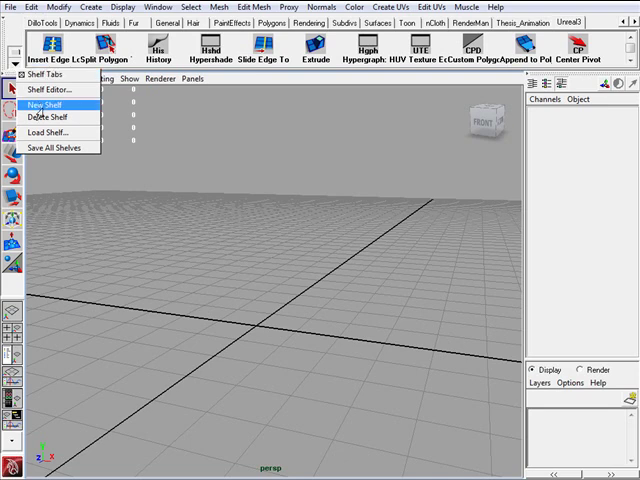
- Create a new shelf named Modeling
left_click(53, 103)
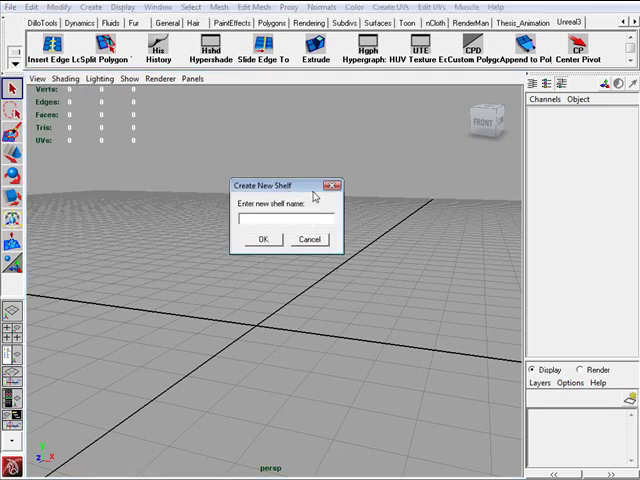
type("Mod")
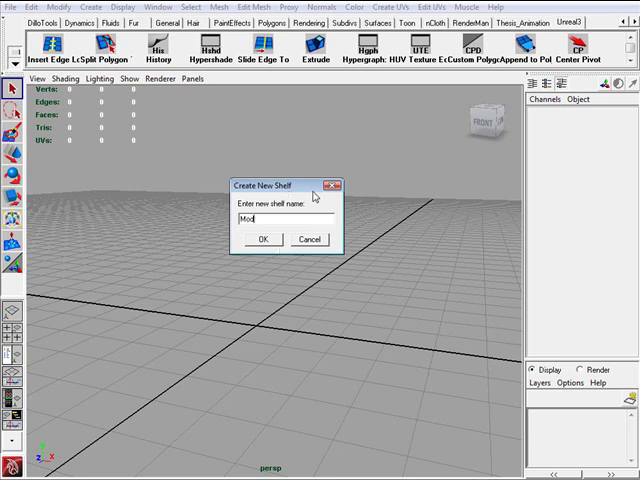
type("eling")
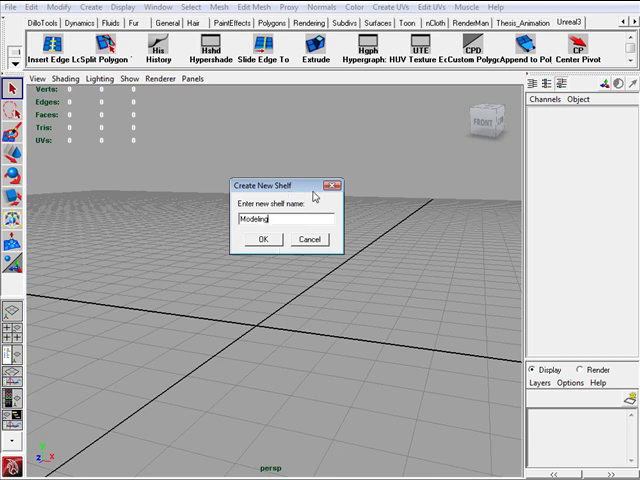
left_click(262, 239)
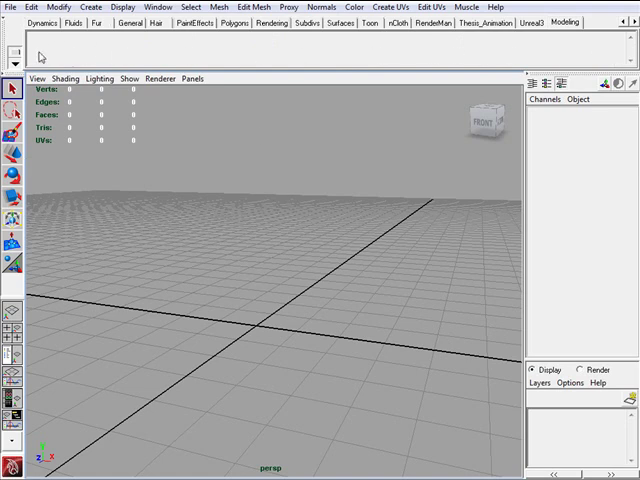
mouse_move(583, 38)
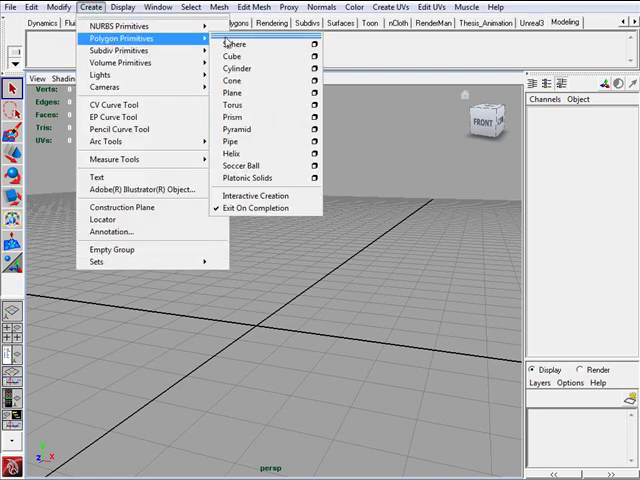
mouse_move(247, 57)
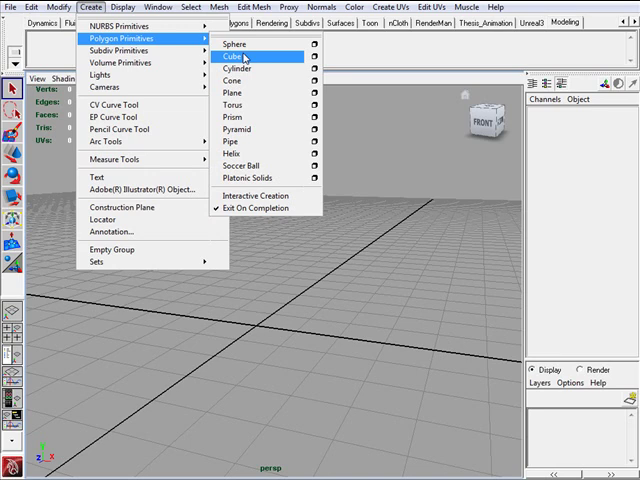
- Add a polygon Cube button to the Modeling shelf
left_click(245, 64)
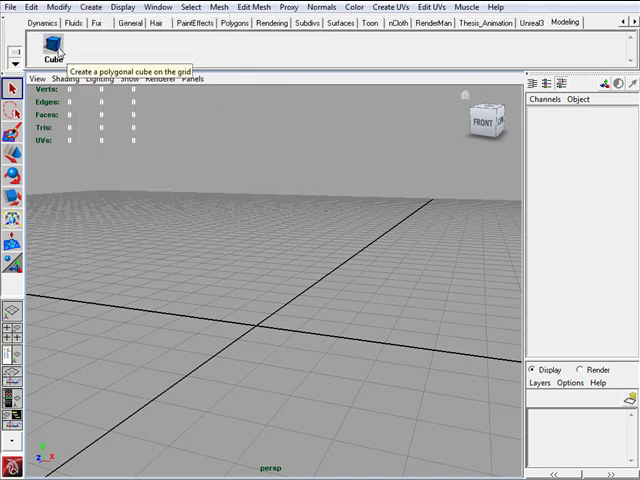
mouse_move(130, 47)
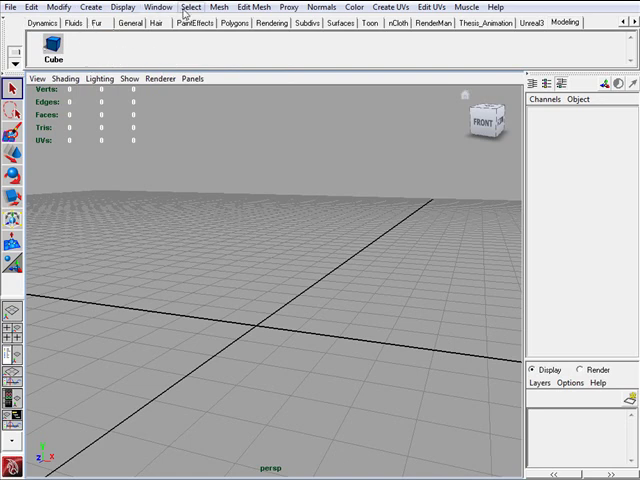
left_click(223, 8)
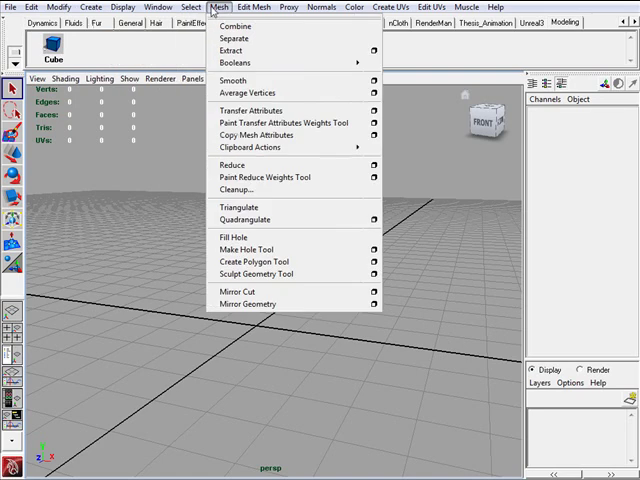
mouse_move(248, 93)
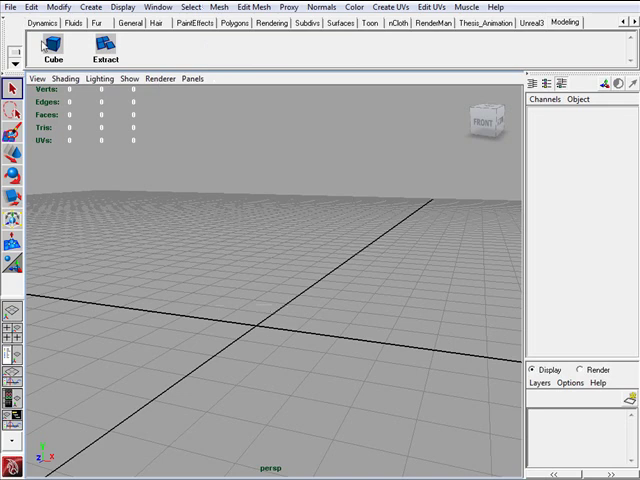
mouse_move(104, 48)
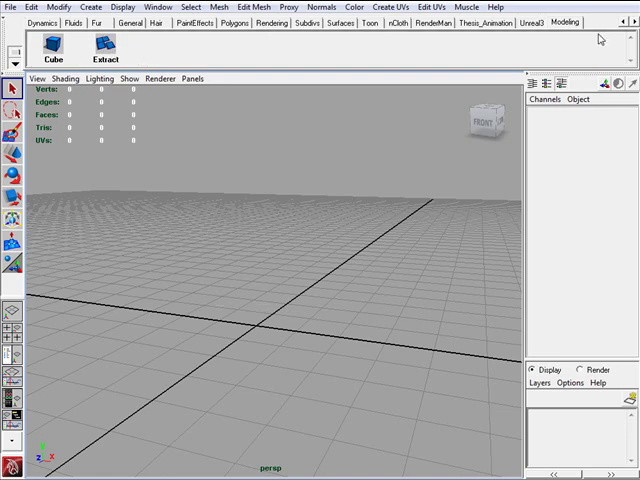
mouse_move(610, 37)
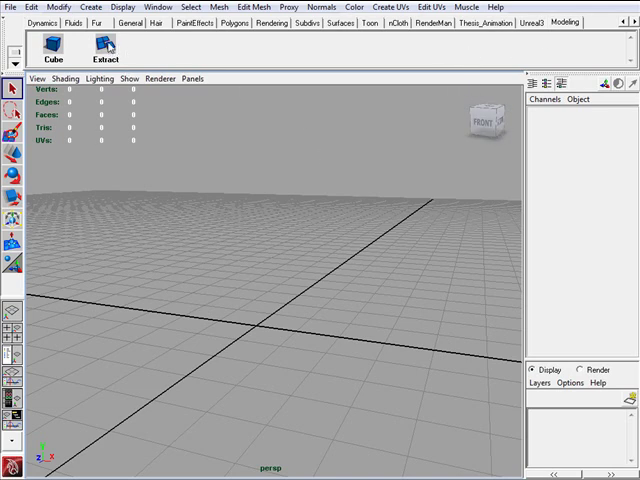
mouse_move(147, 78)
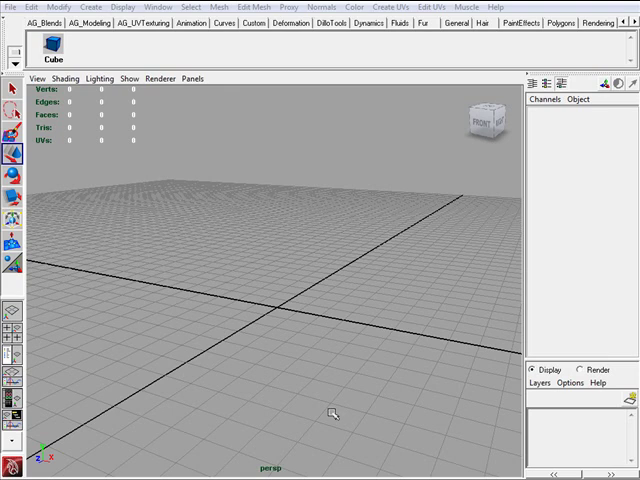
mouse_move(333, 231)
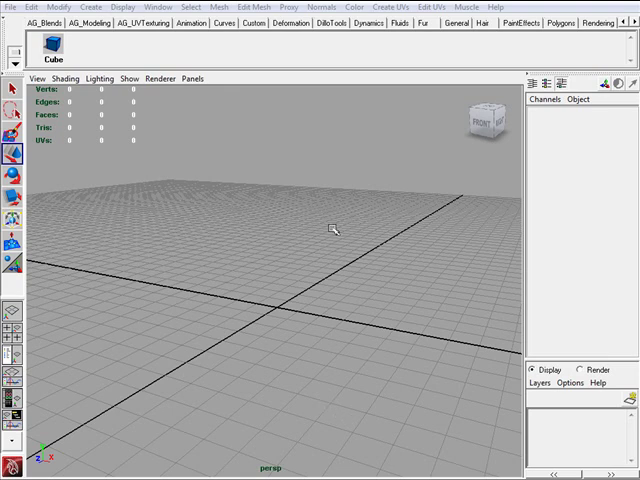
mouse_move(332, 315)
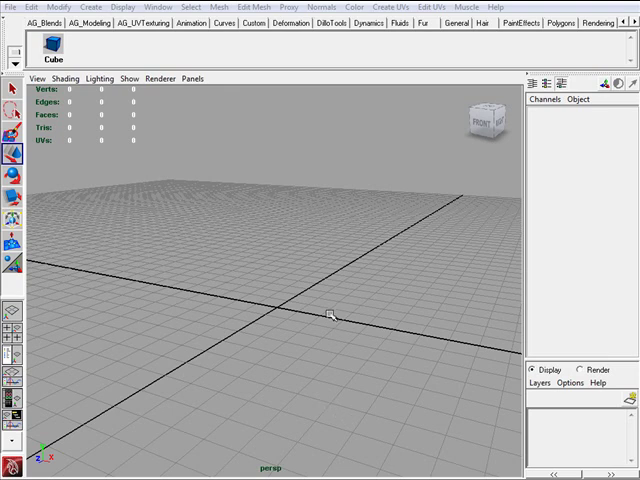
mouse_move(253, 146)
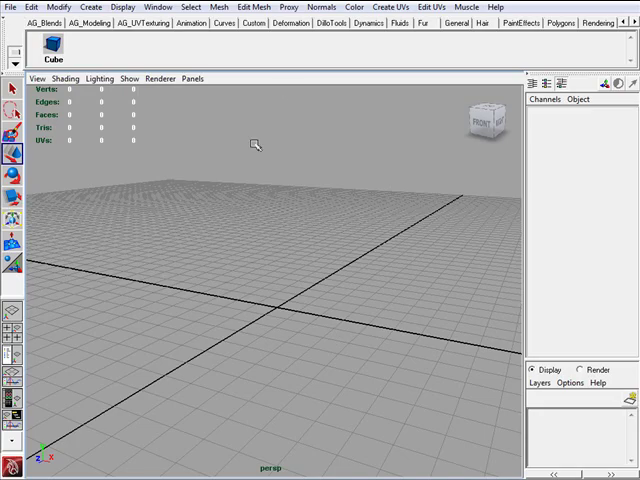
mouse_move(294, 194)
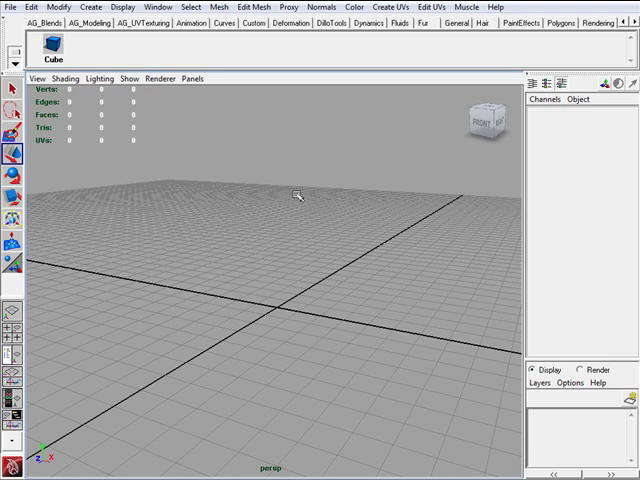
mouse_move(113, 50)
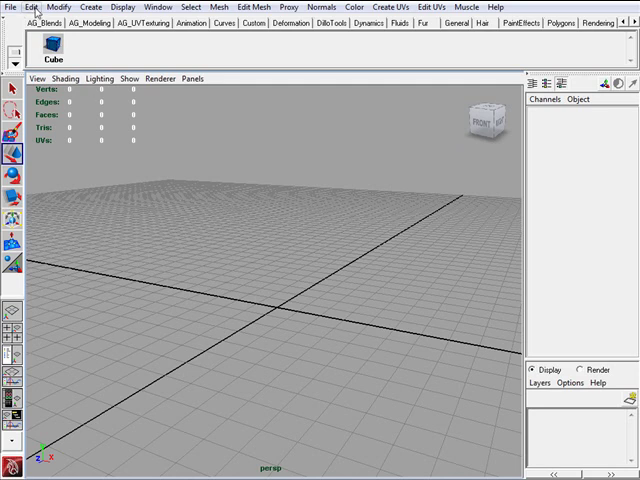
- Add Delete History and Custom Polygon Display buttons to the Modeling shelf
left_click(34, 7)
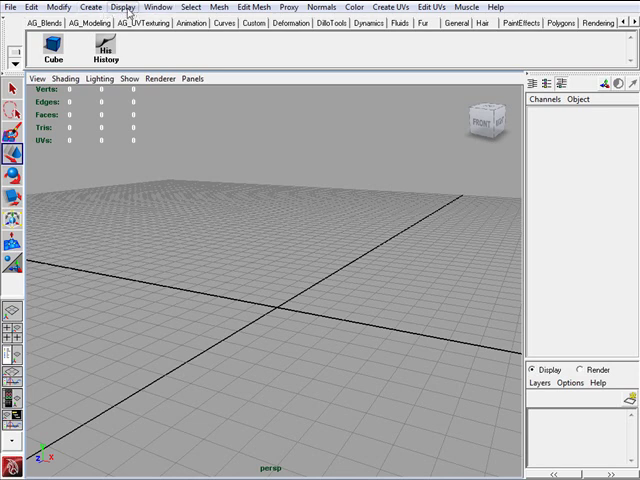
left_click(133, 9)
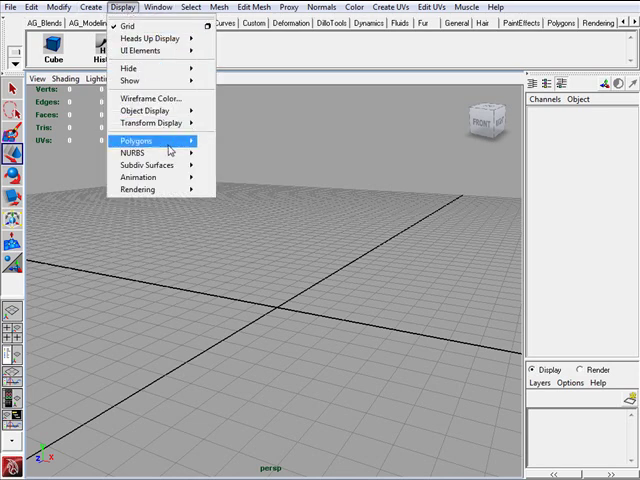
left_click(145, 140)
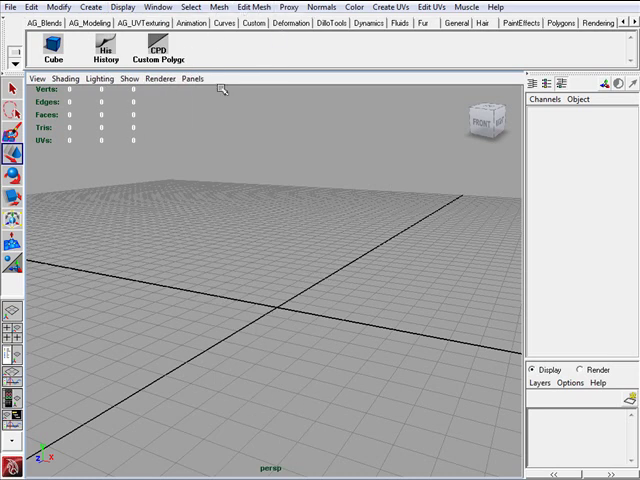
mouse_move(294, 211)
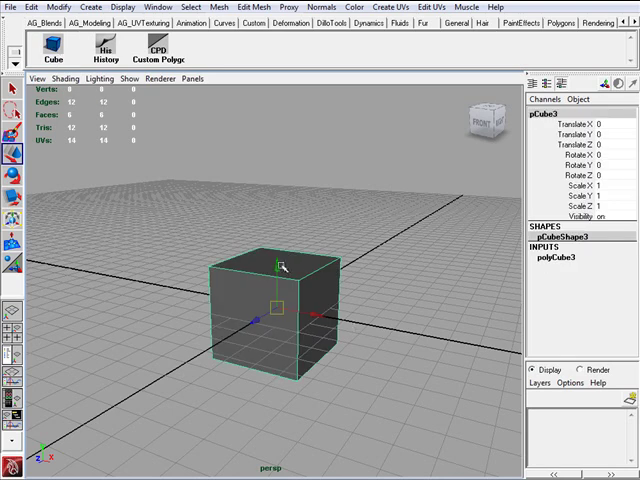
- Raise the new cube onto the grid and set its polyCube Height to 6
left_click_drag(280, 265, 280, 240)
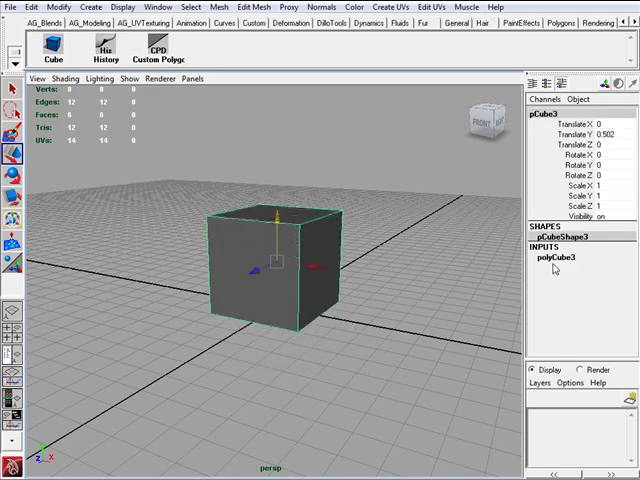
left_click(554, 257)
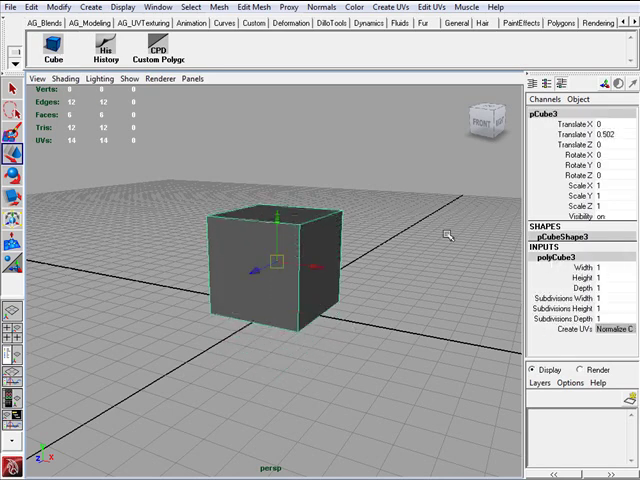
left_click(600, 275)
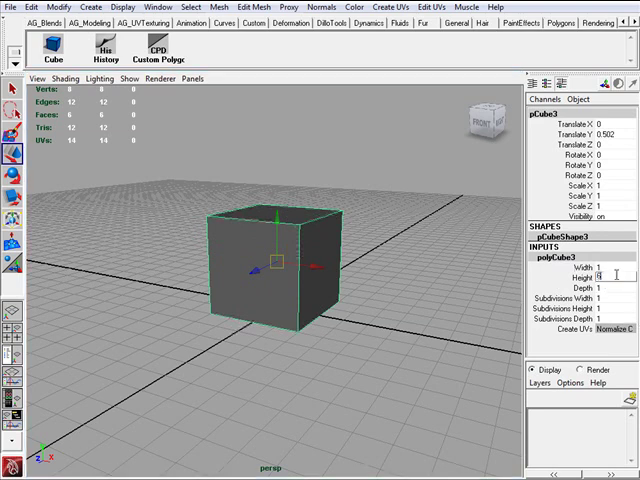
type("6")
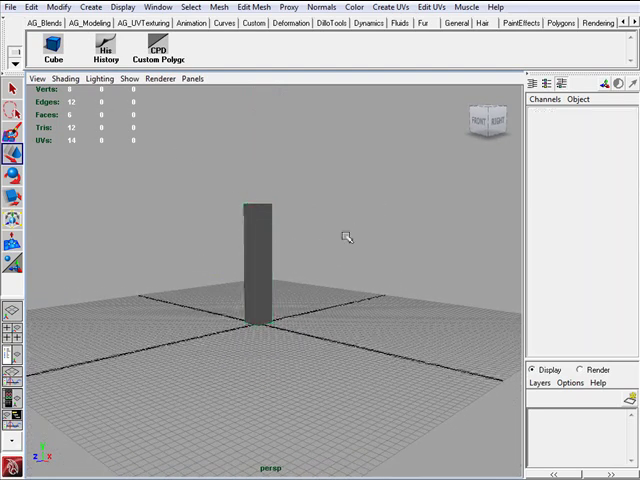
left_click(64, 78)
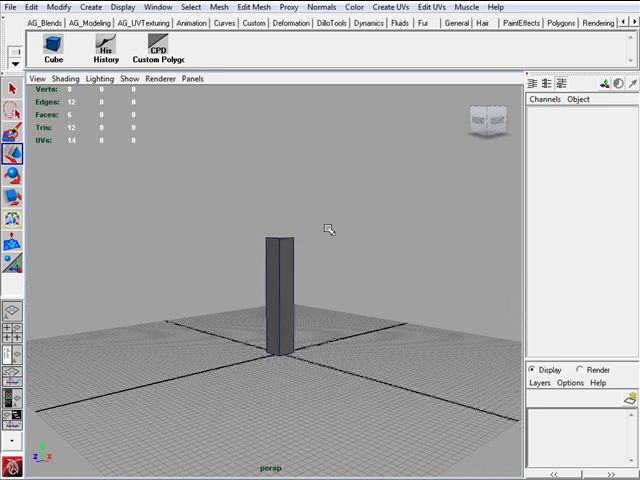
mouse_move(120, 132)
type("24")
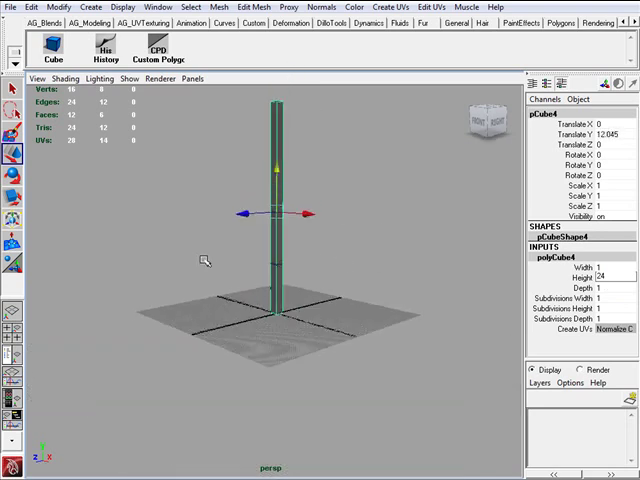
- Size the second cube to Width 60, Height 24, Depth 72 in polyCube4
left_click(593, 264)
type("60")
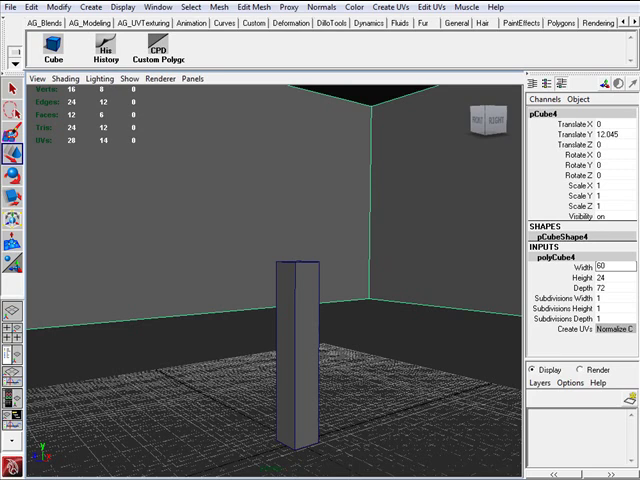
mouse_move(377, 205)
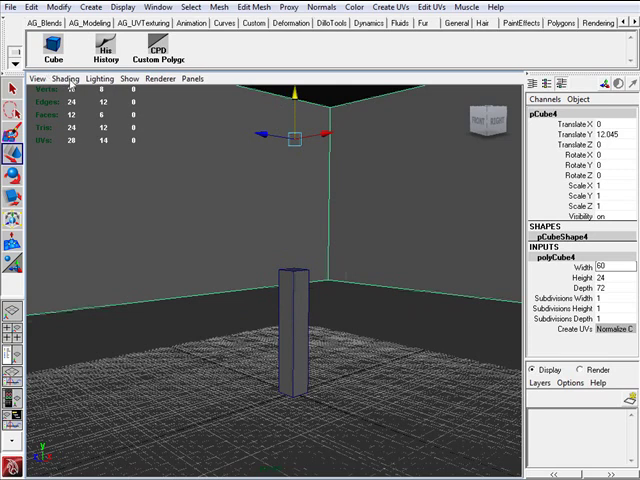
- Delete the room box's history and turn Backface culling on in Custom Polygon Display
left_click(66, 77)
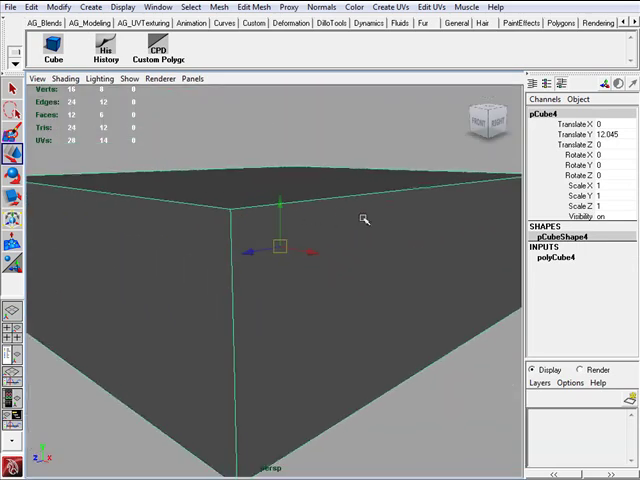
mouse_move(238, 150)
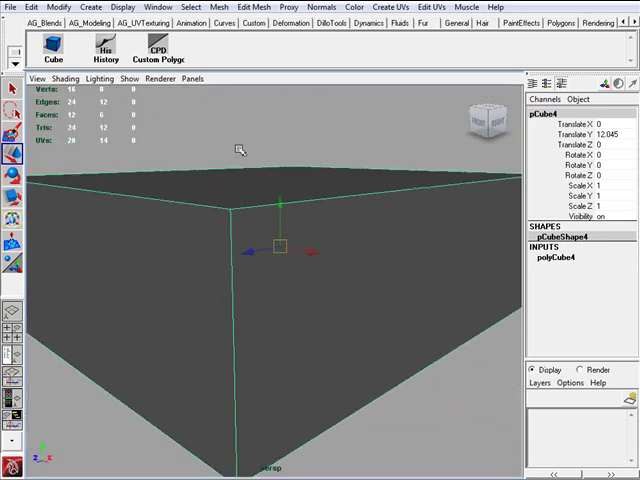
left_click(159, 48)
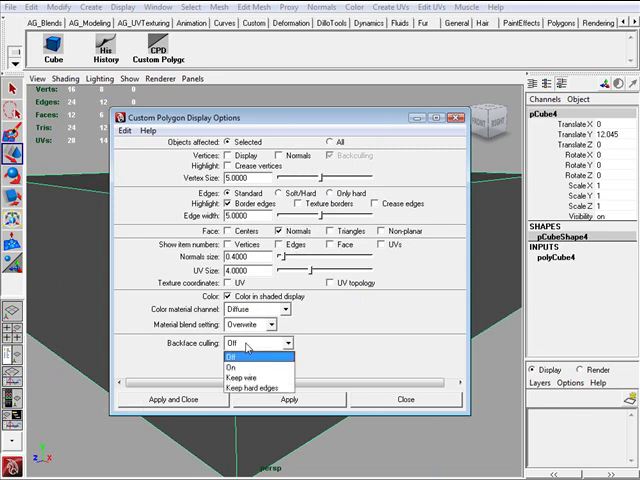
left_click(252, 366)
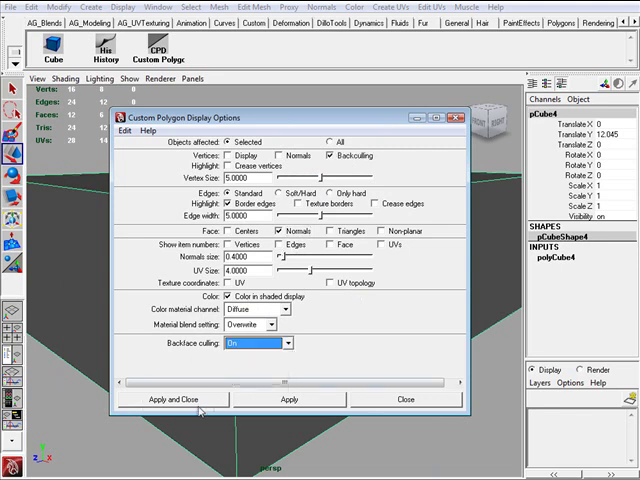
left_click(178, 399)
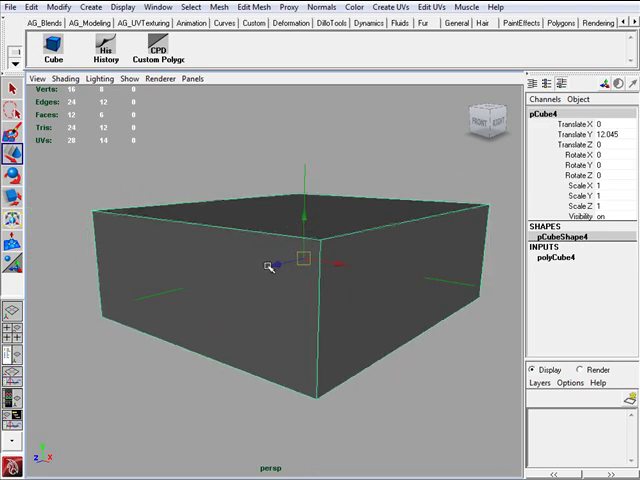
- Select the room box faces and reverse their normals
left_click_drag(270, 265, 160, 298)
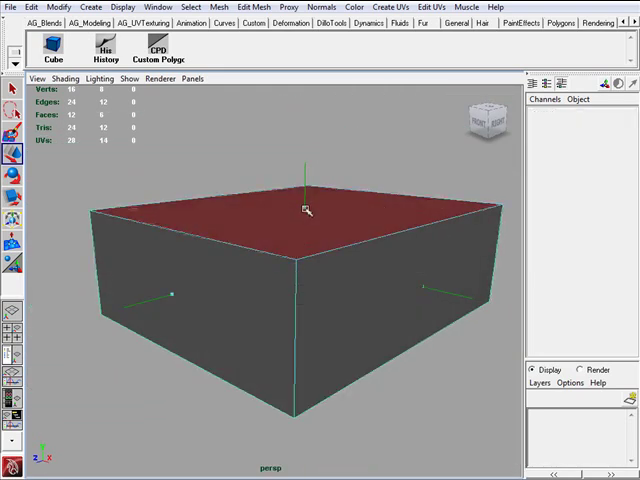
left_click(305, 208)
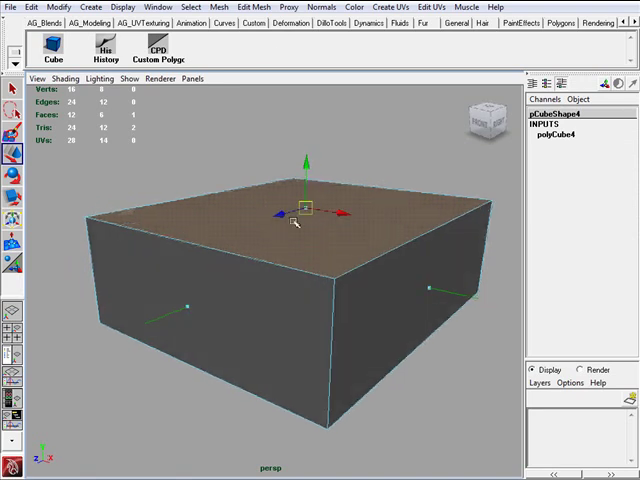
left_click(321, 10)
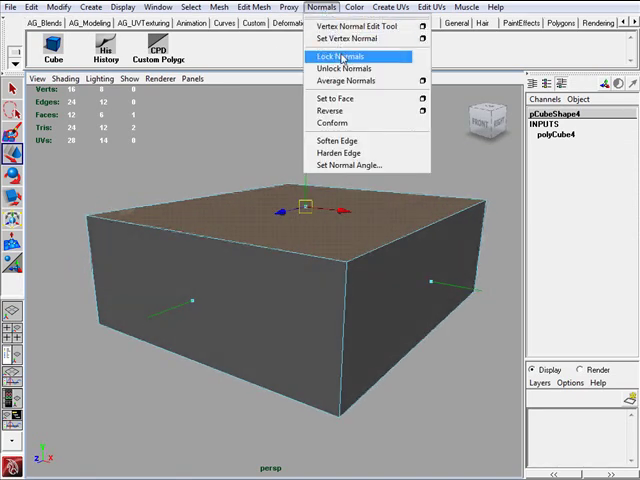
mouse_move(333, 110)
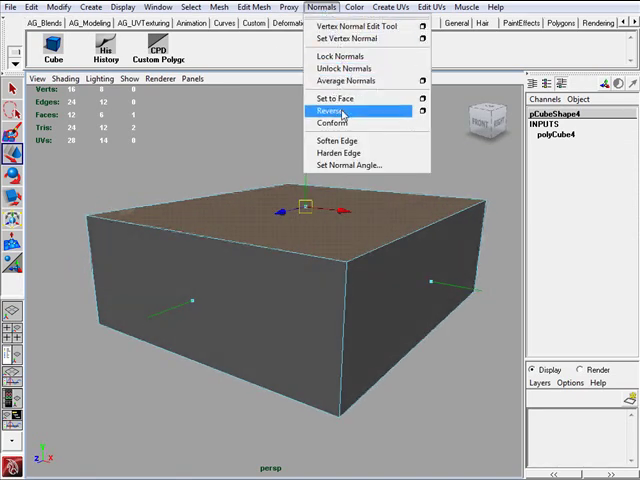
left_click(334, 110)
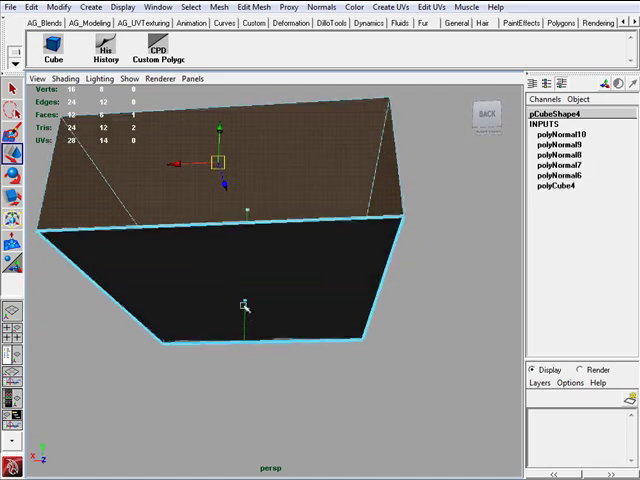
left_click(320, 9)
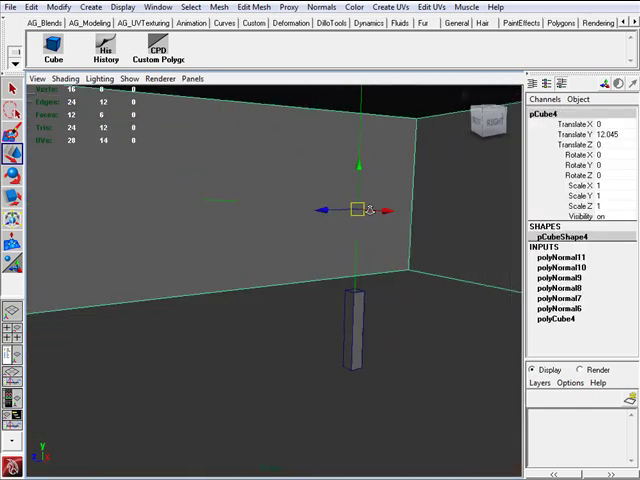
left_click(155, 51)
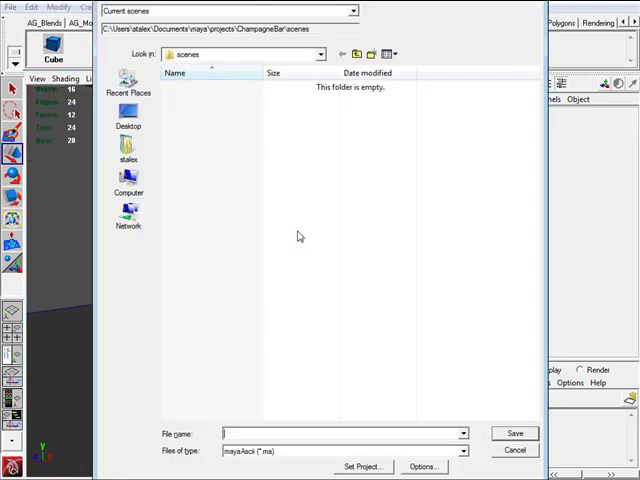
mouse_move(210, 62)
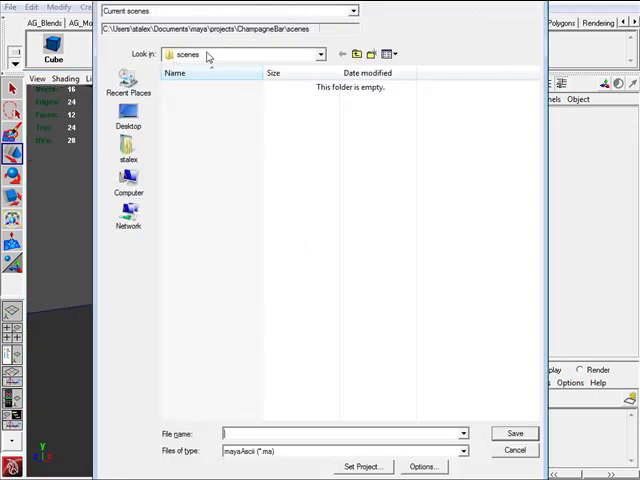
mouse_move(280, 47)
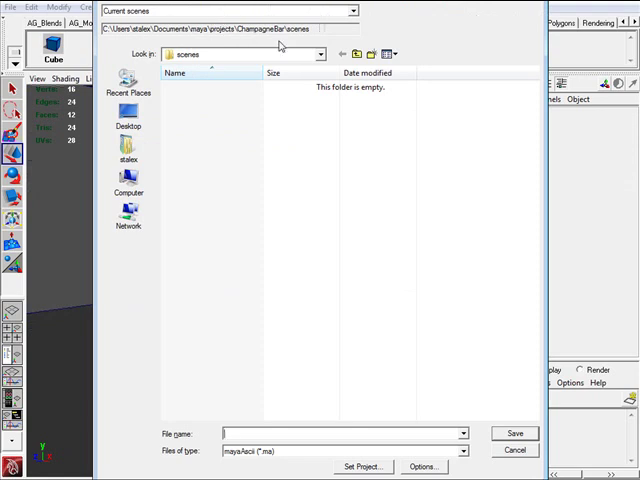
mouse_move(230, 56)
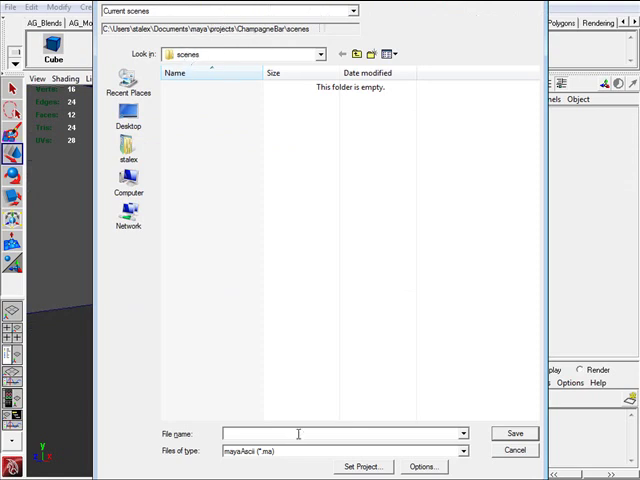
- Enter ChampagneBar_001 as the scene file name in the save dialog
type("c")
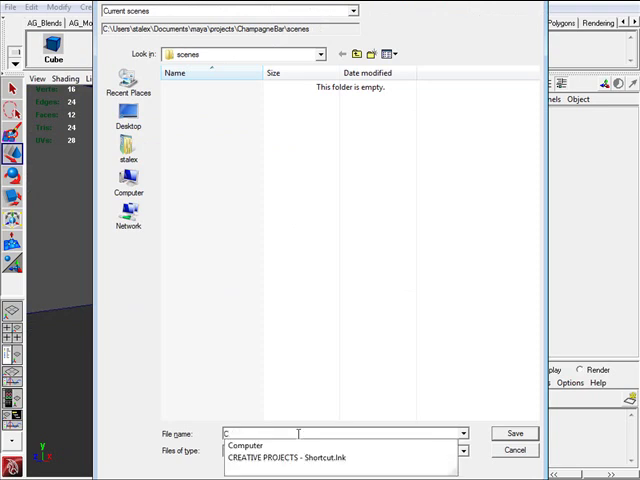
type("ChampagnBar_001")
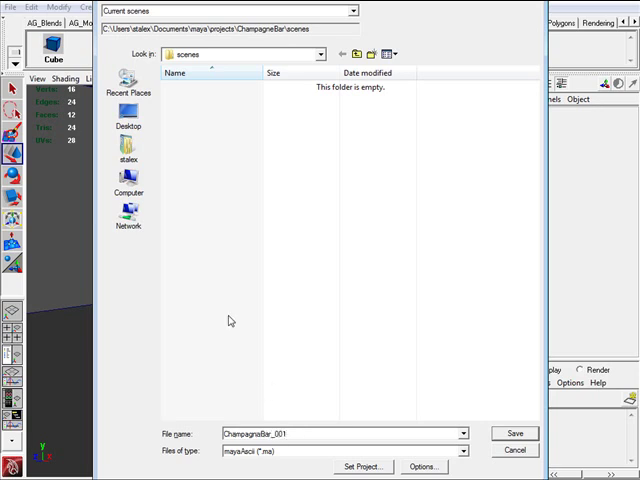
mouse_move(281, 57)
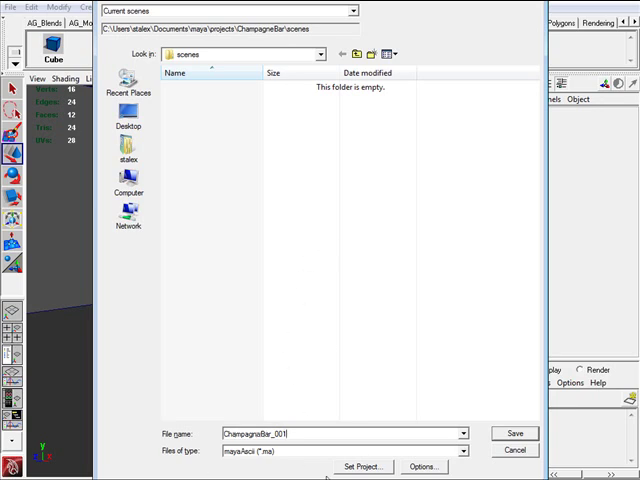
mouse_move(186, 469)
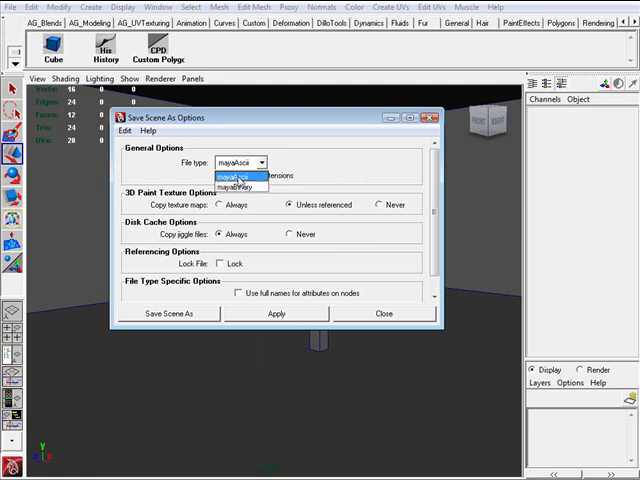
mouse_move(258, 192)
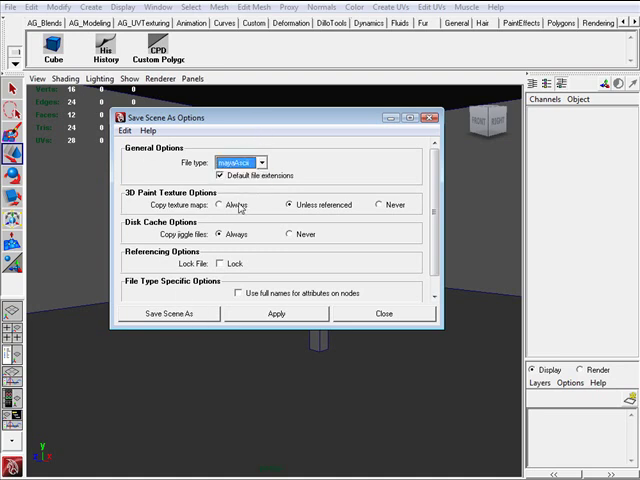
- Keep the Maya ASCII file type and return to the file-saving browser
left_click(160, 313)
type("ChampagneBar_")
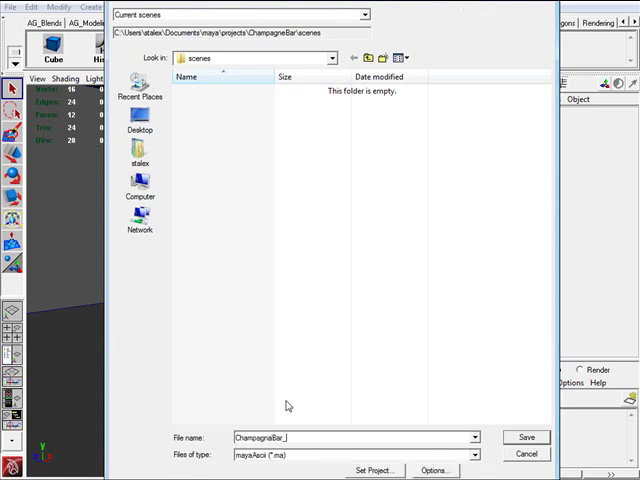
- Confirm the ChampagneBar_ file name and save the scene
left_click(528, 436)
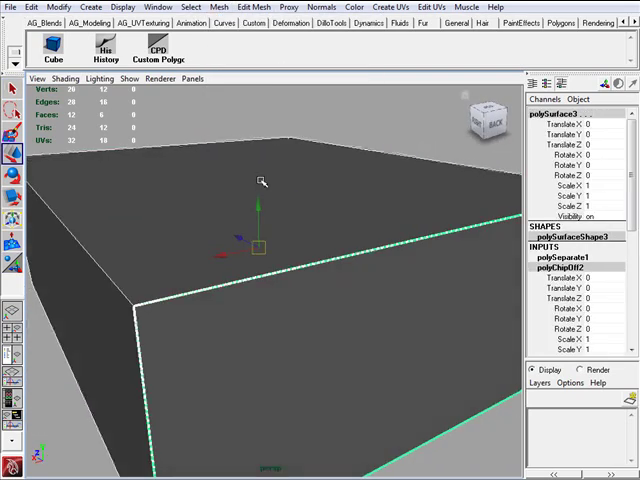
- Center the pivot on the selected separated room piece
left_click_drag(260, 180, 328, 216)
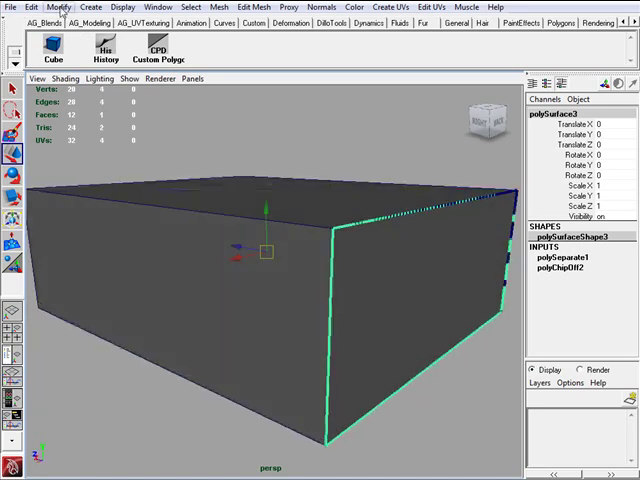
left_click(40, 9)
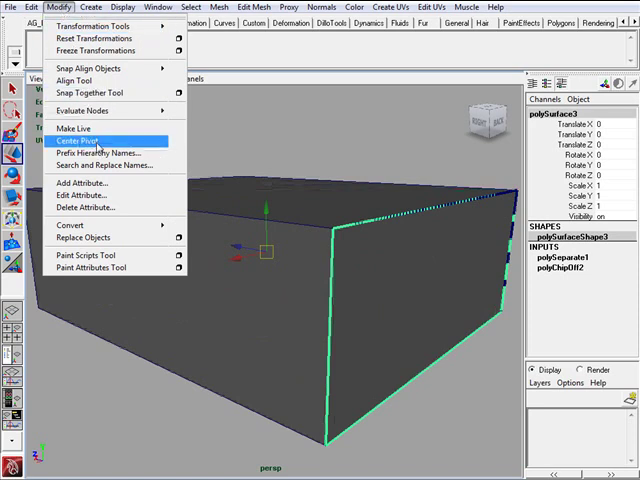
left_click(74, 140)
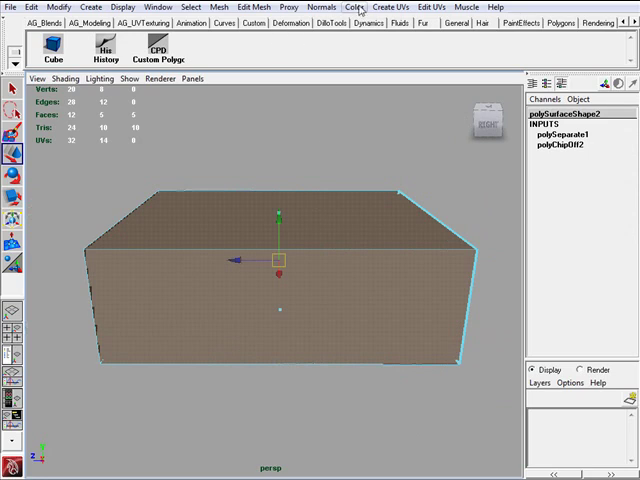
- Remove the room box's top piece and select the wall pieces
left_click(219, 8)
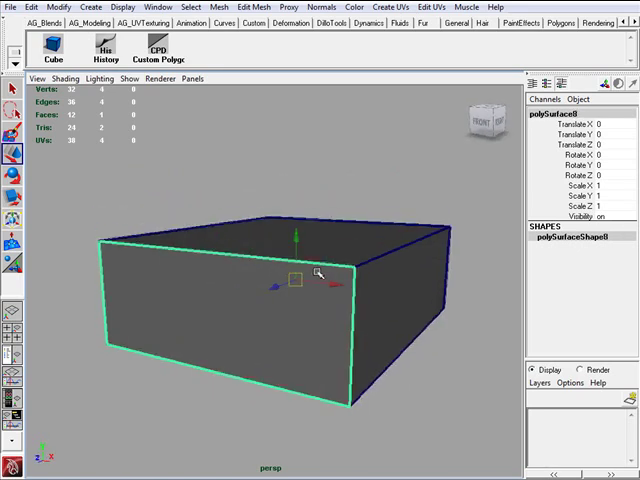
left_click_drag(316, 274, 202, 258)
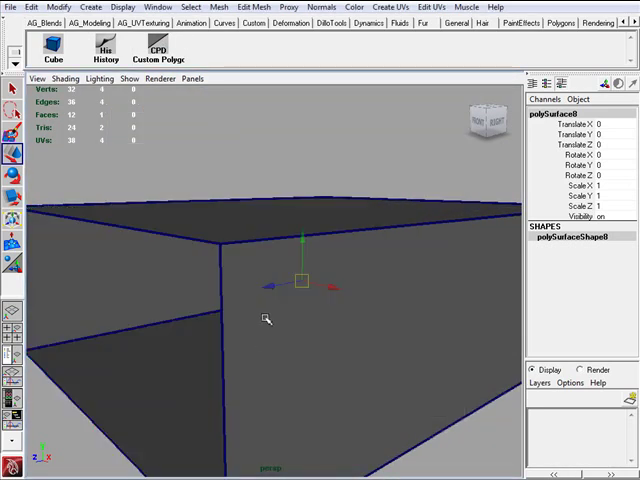
left_click_drag(266, 318, 232, 272)
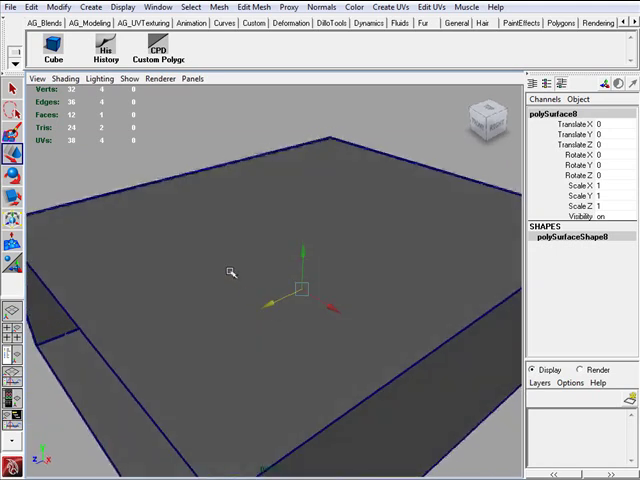
left_click(157, 47)
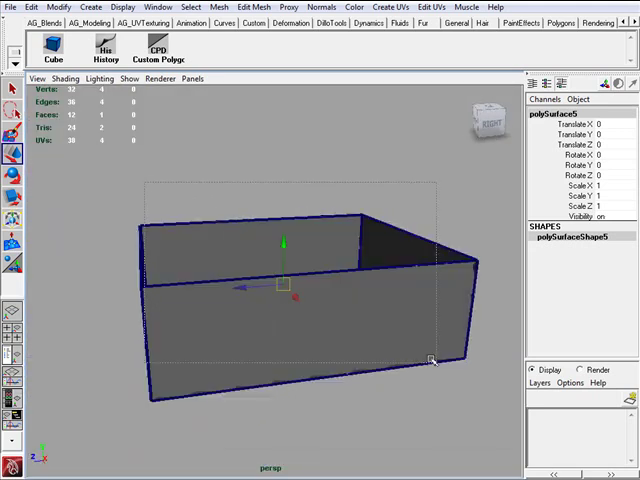
left_click(167, 48)
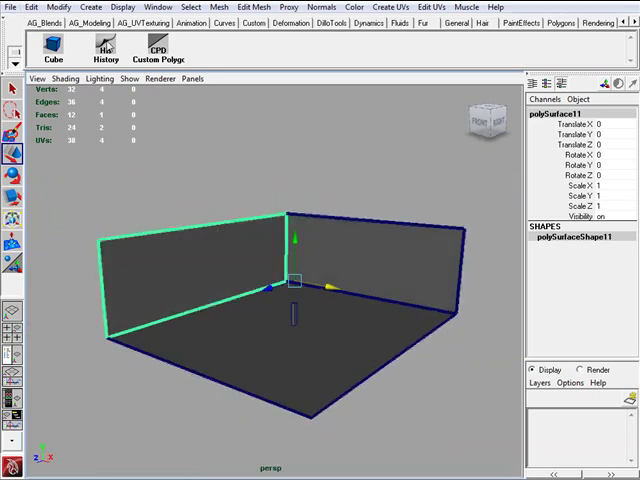
- Center the corner walls' pivots and rename one wall piece 'walls'
left_click(56, 9)
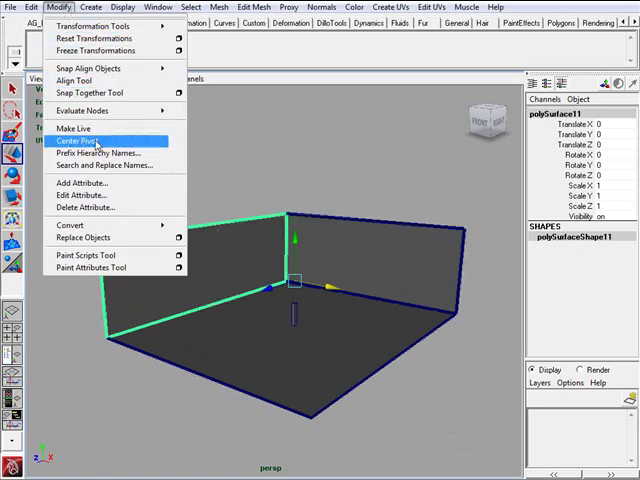
left_click(80, 140)
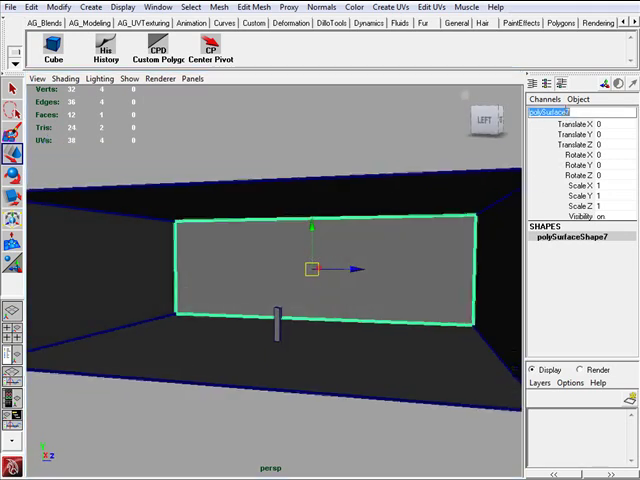
type("walls")
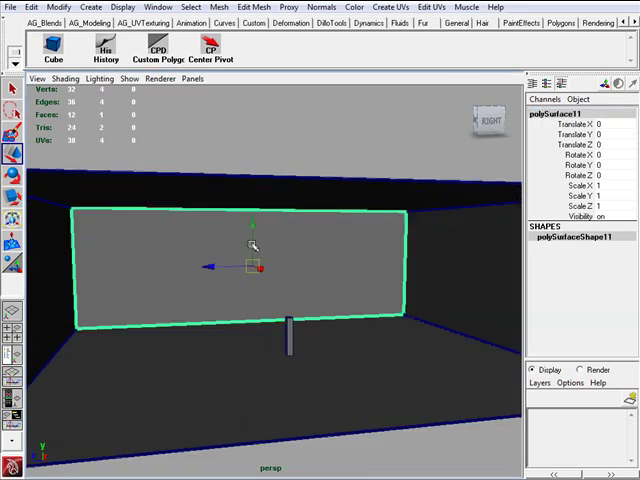
double_click(557, 122)
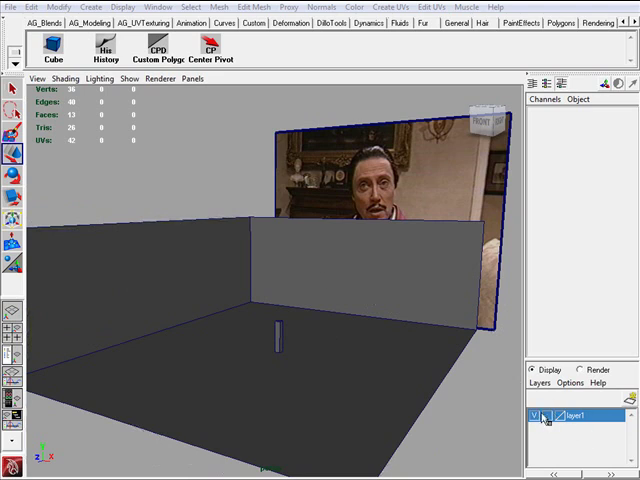
mouse_move(394, 184)
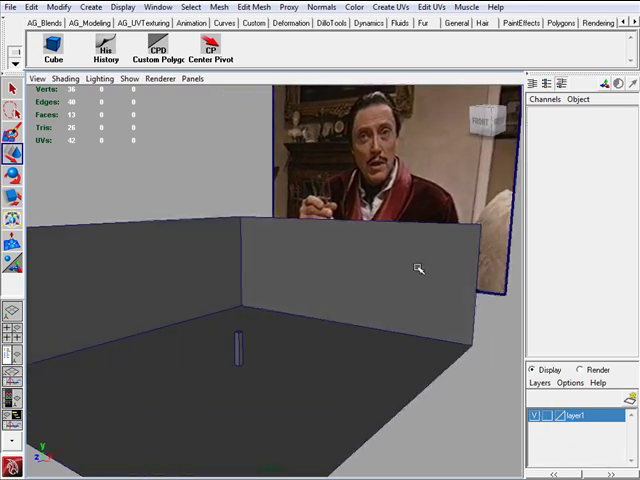
- Select the picture plane and create a display layer named Champagne
left_click(385, 180)
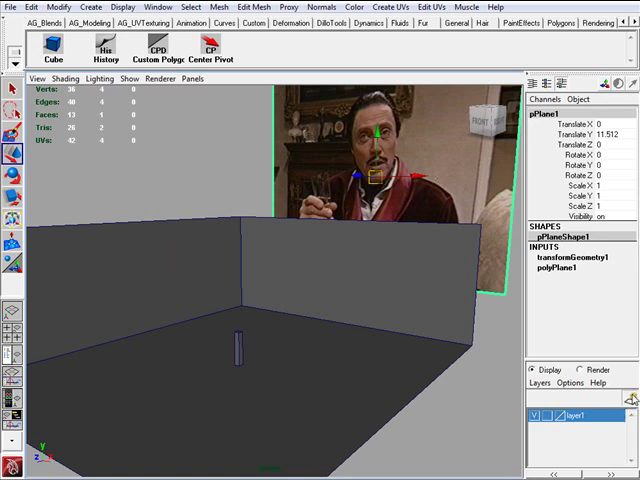
left_click(630, 395)
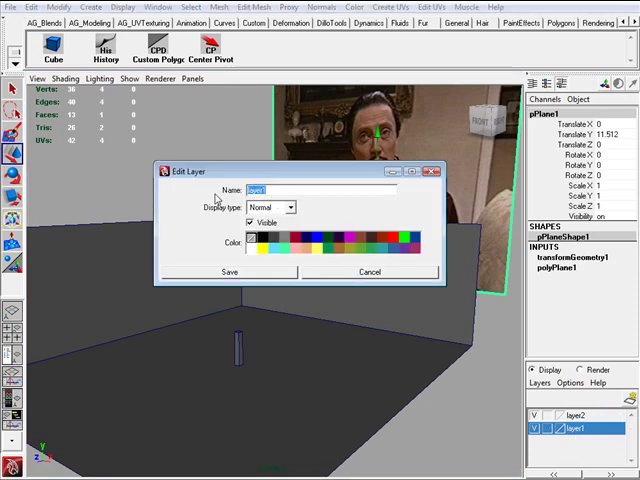
type("Champagne")
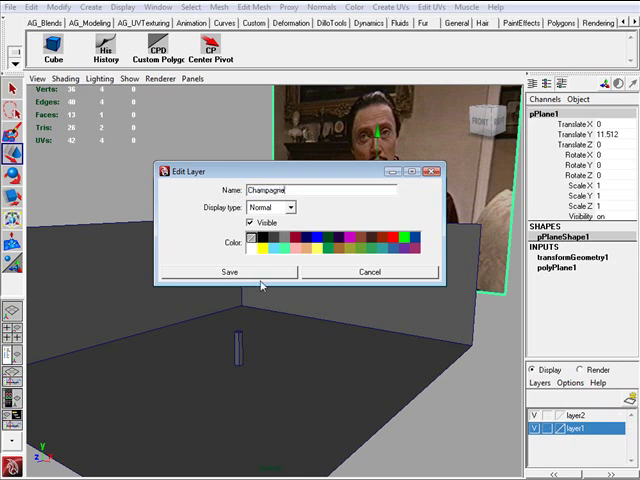
left_click(228, 272)
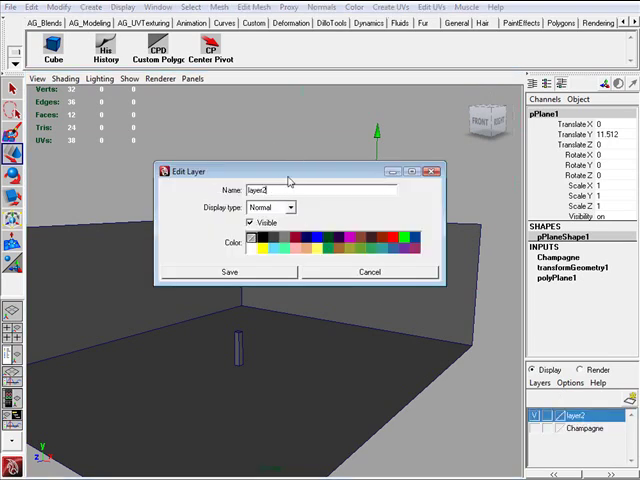
- Add display layers named Walls, Floor and Ceiling
type("Walls")
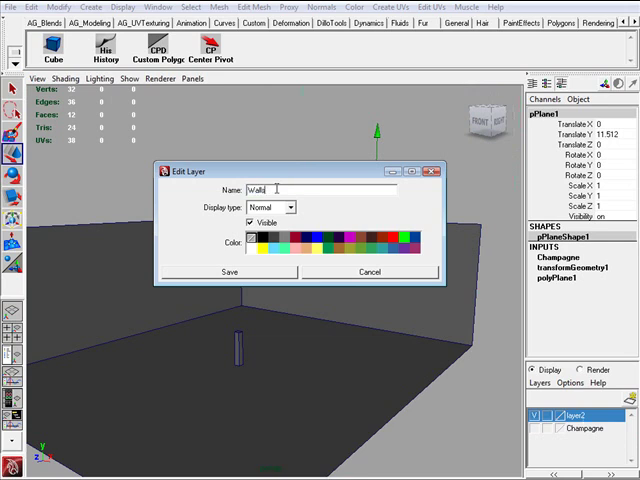
left_click(228, 271)
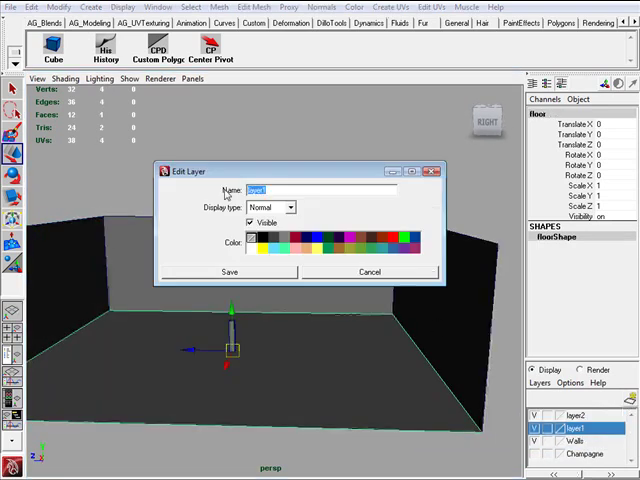
type("Floor")
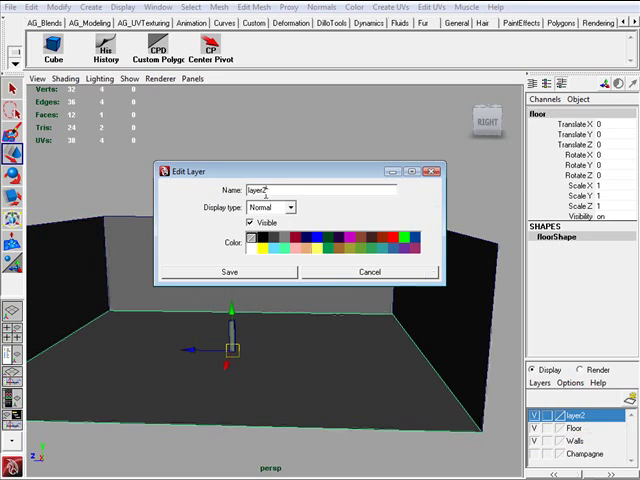
type("Ceiling")
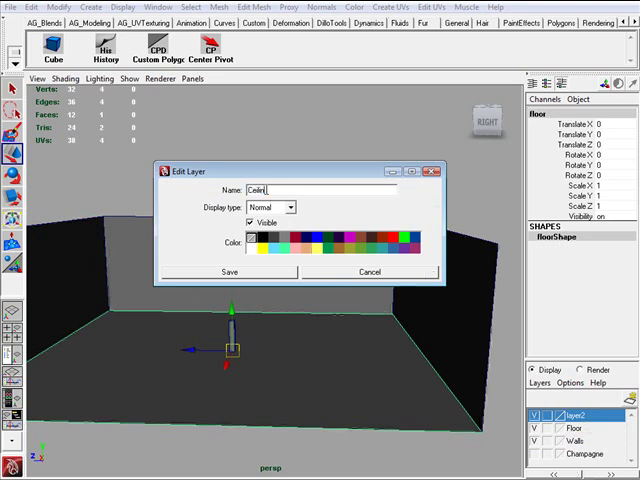
left_click(225, 271)
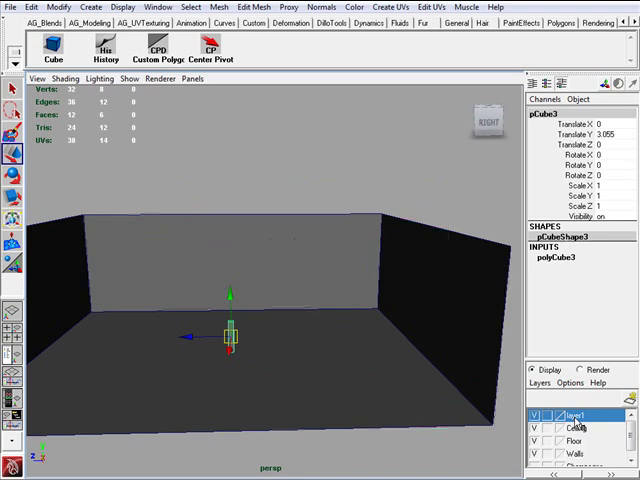
- Rename the newest display layer, layer1, to Scale
double_click(583, 413)
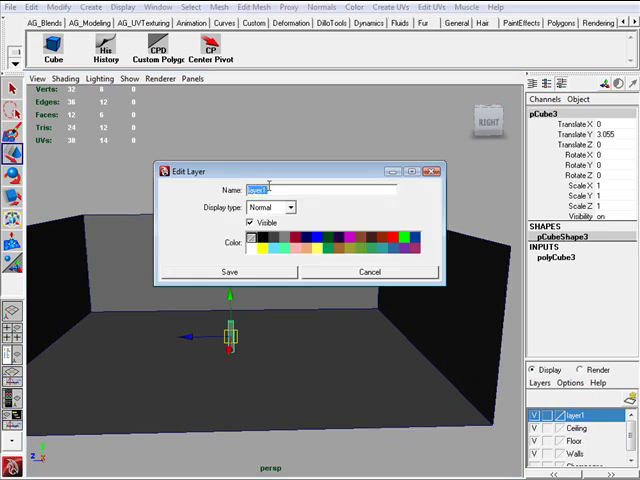
type("Sc")
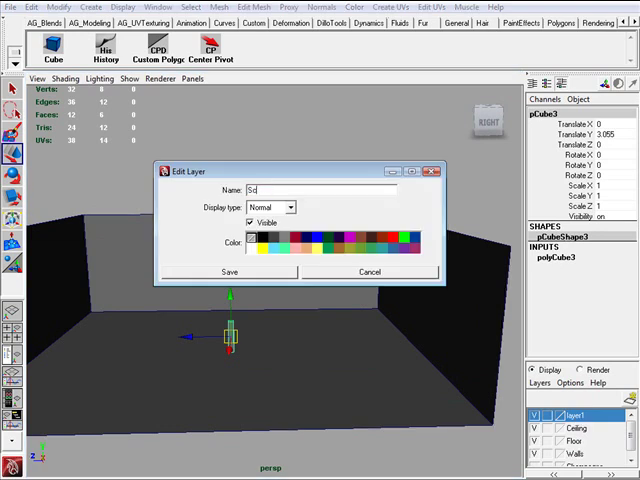
left_click(228, 271)
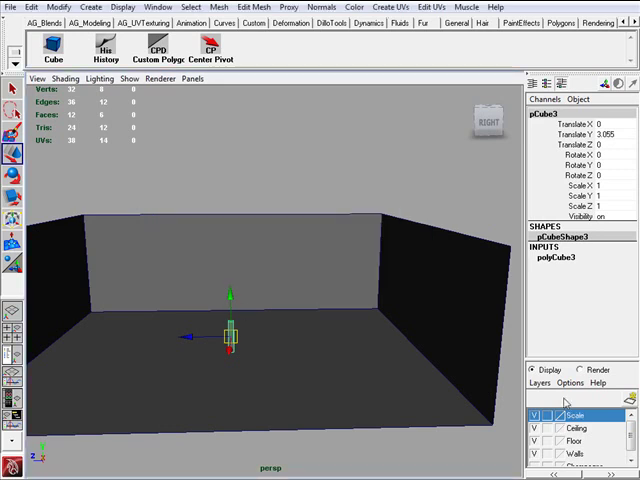